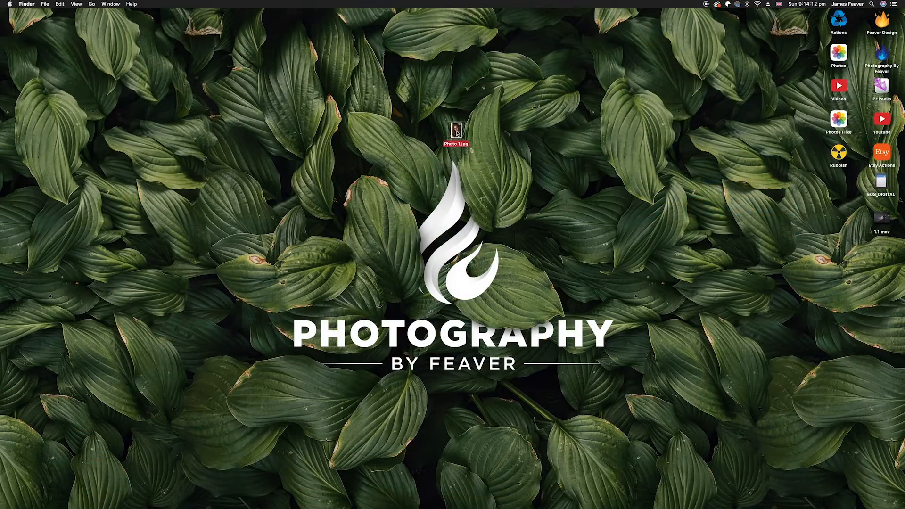
- Open Photo 1.jpg from the desktop in Photoshop
{"action": "double_click", "coordinate": [456, 128]}
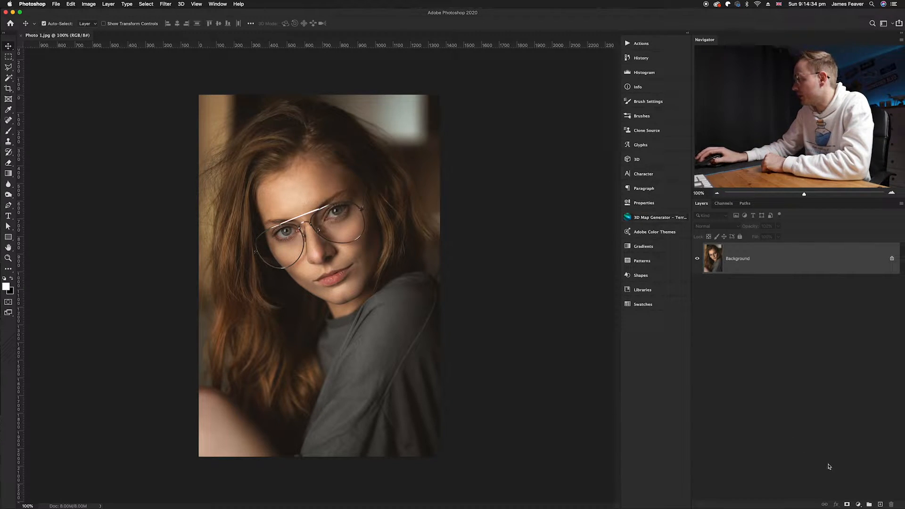
- Add a Black & White adjustment layer from the Layers panel's adjustment menu
{"action": "left_click", "coordinate": [760, 499]}
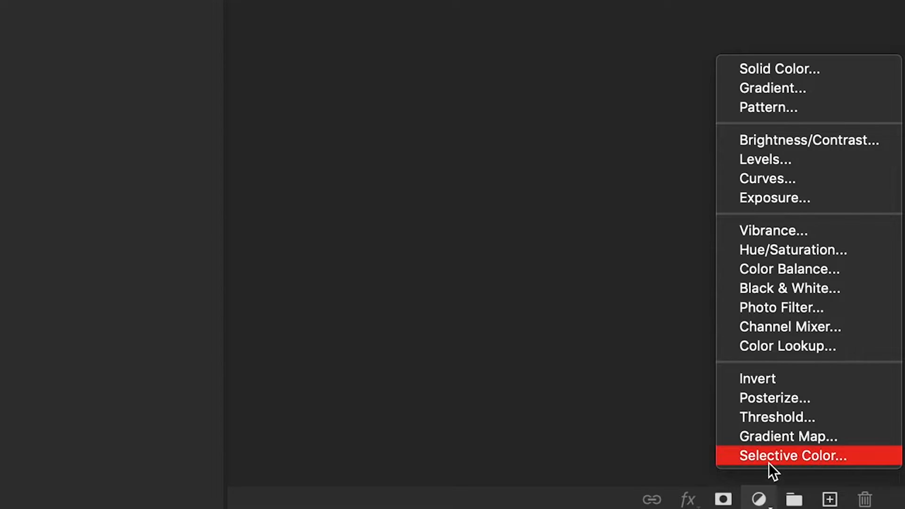
{"action": "mouse_move", "coordinate": [790, 288]}
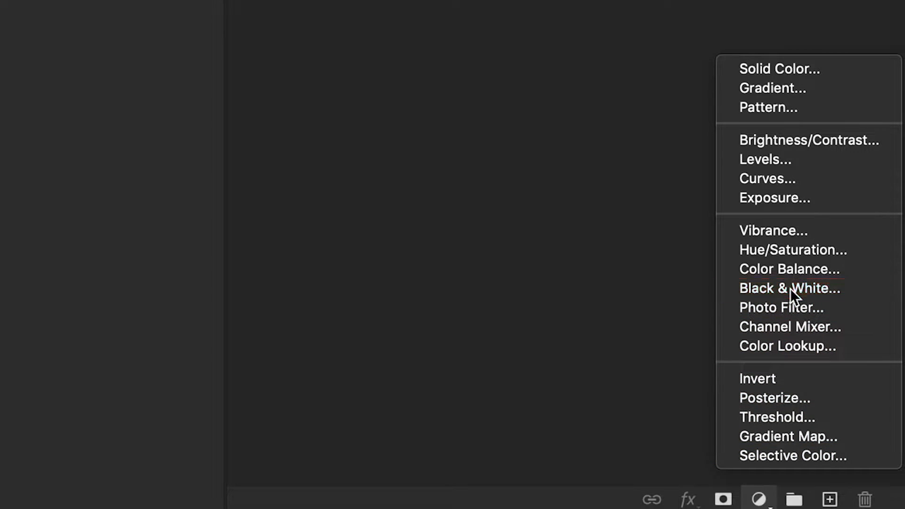
{"action": "left_click", "coordinate": [789, 287]}
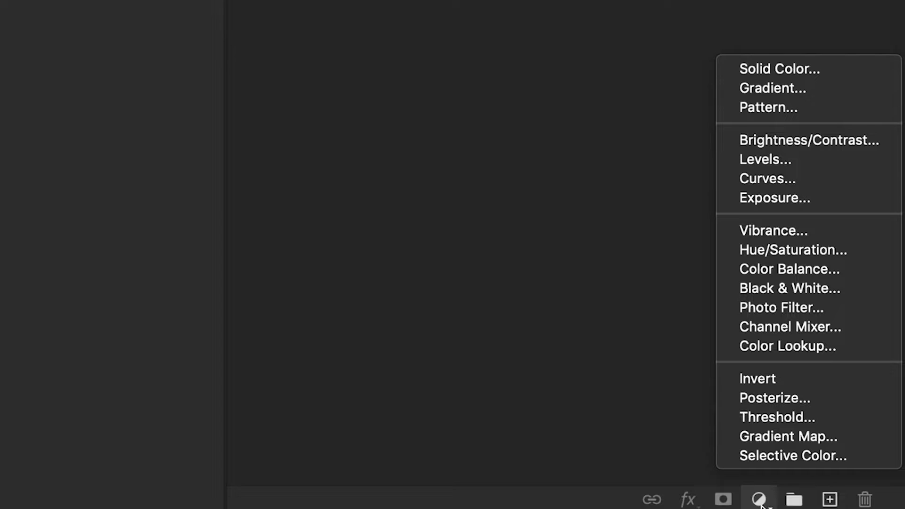
{"action": "mouse_move", "coordinate": [785, 107]}
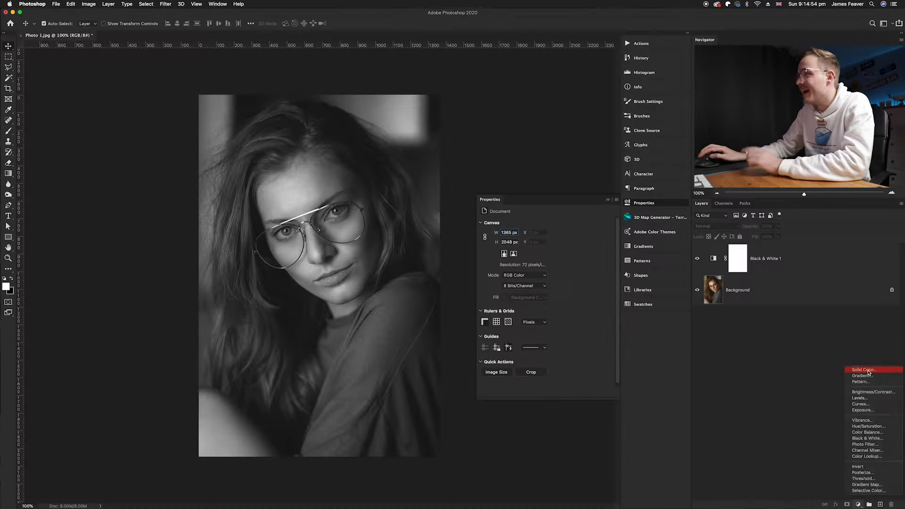
- Add a Solid Color fill layer and confirm a blue fill colour
{"action": "left_click", "coordinate": [862, 370]}
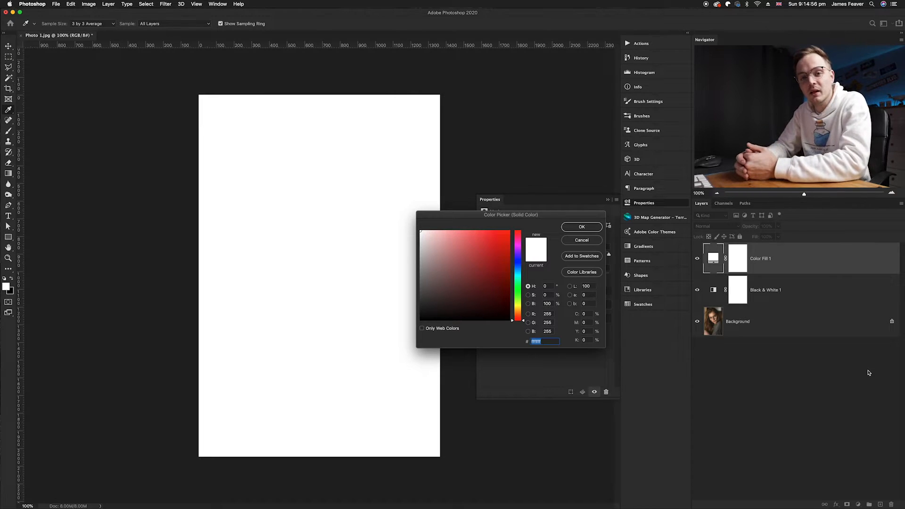
{"action": "mouse_move", "coordinate": [597, 254]}
{"action": "type", "text": "4664ff"}
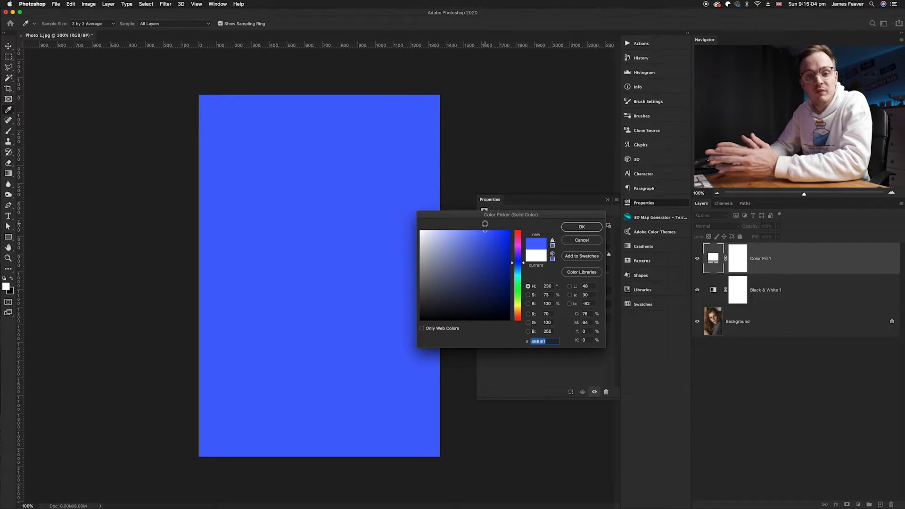
{"action": "left_click", "coordinate": [581, 227]}
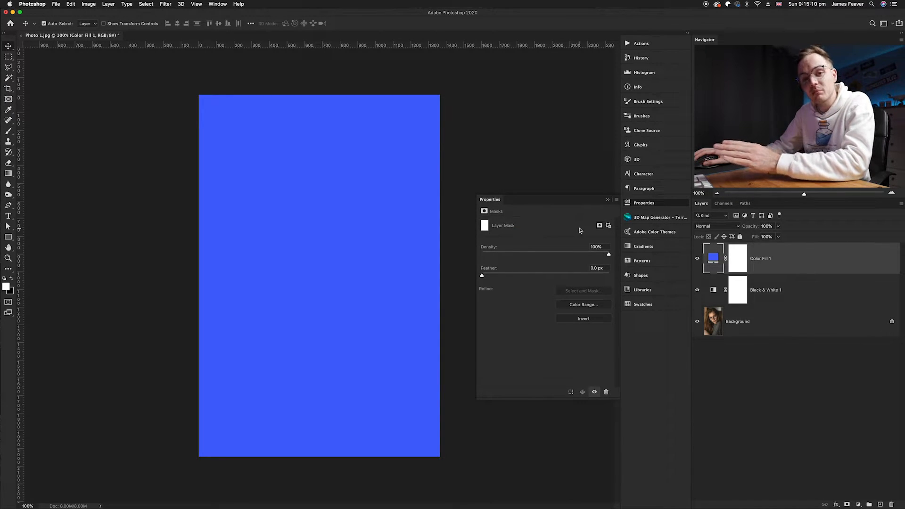
{"action": "mouse_move", "coordinate": [706, 234]}
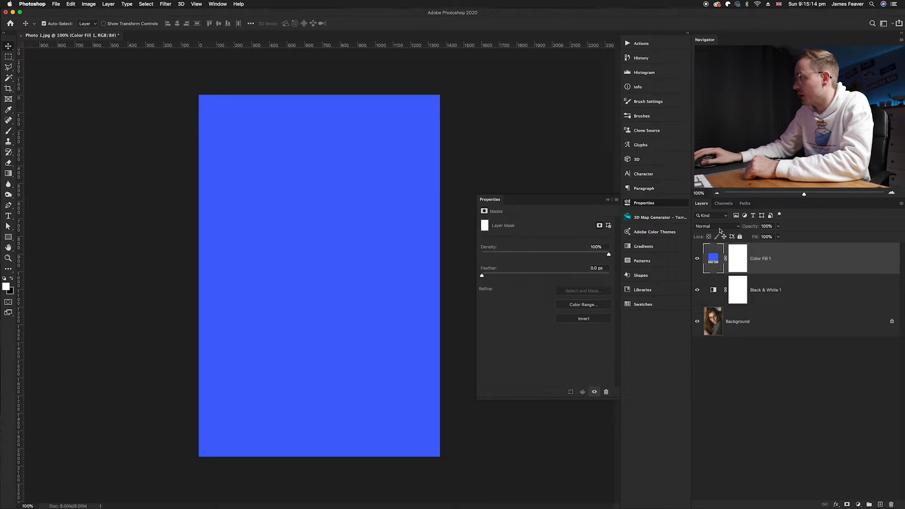
- Set the Color Fill 1 layer to Overlay blend mode at 15% opacity
{"action": "left_click", "coordinate": [715, 226]}
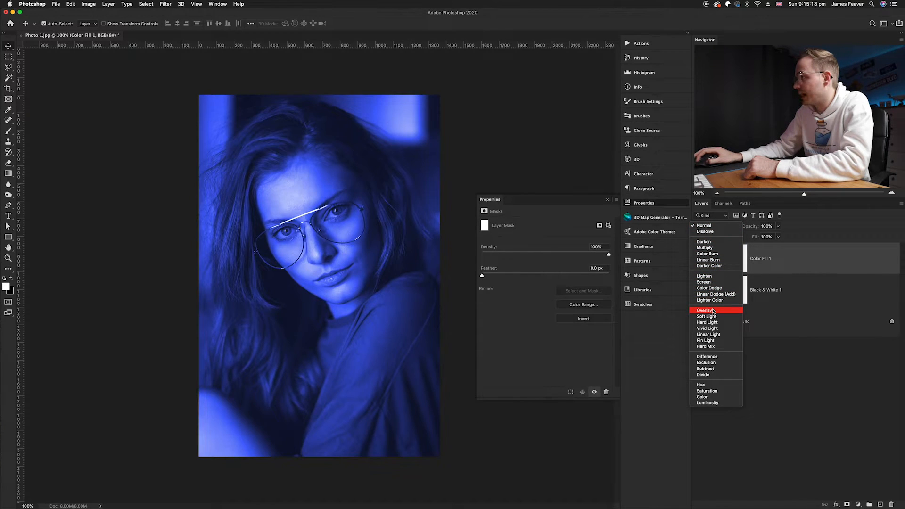
{"action": "left_click", "coordinate": [705, 310]}
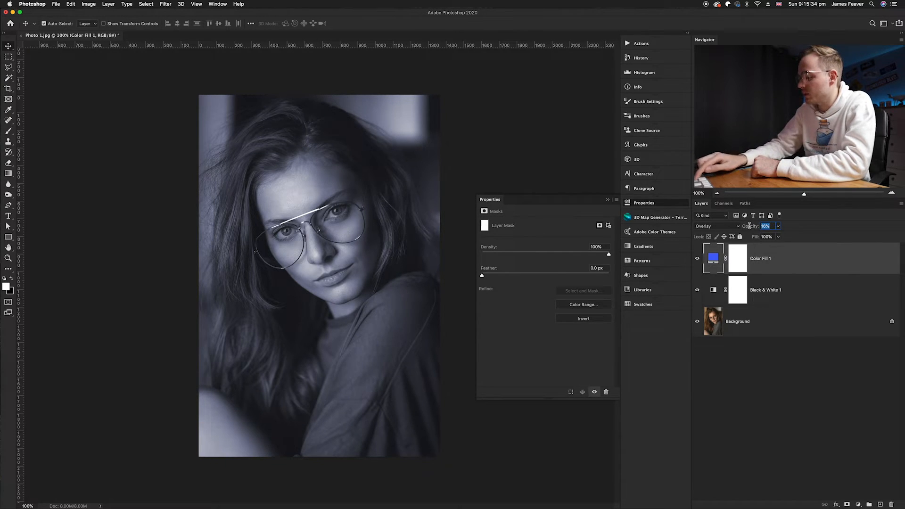
{"action": "type", "text": "15%"}
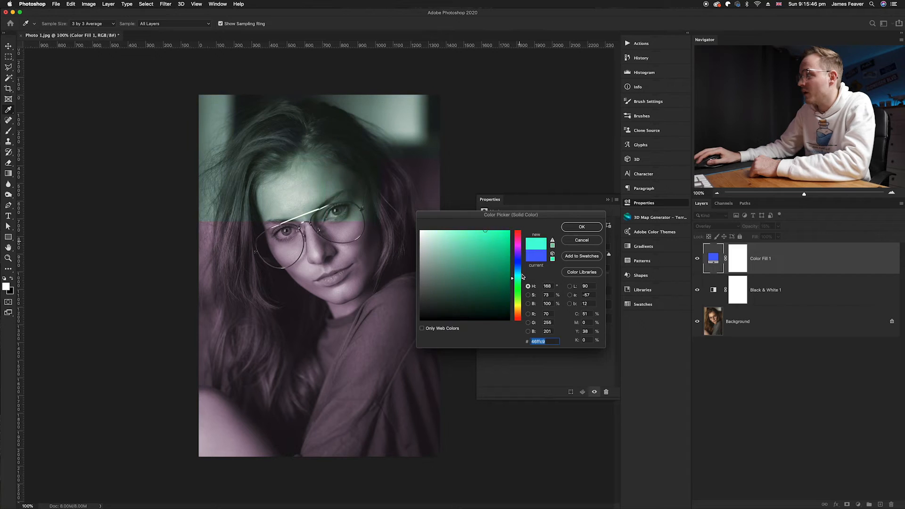
- Preview other hues in the fill's Color Picker, then confirm a slightly deeper blue
{"action": "left_click", "coordinate": [512, 262]}
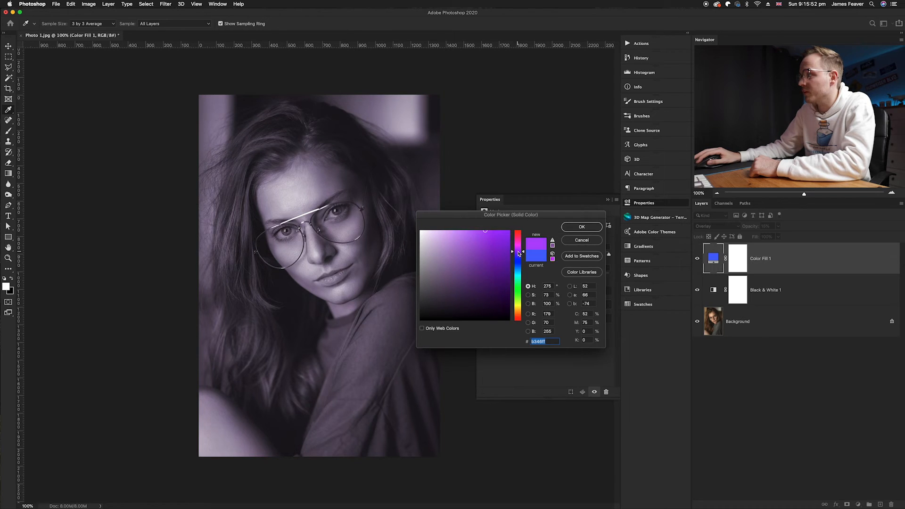
{"action": "left_click_drag", "start_coordinate": [517, 253], "coordinate": [517, 261]}
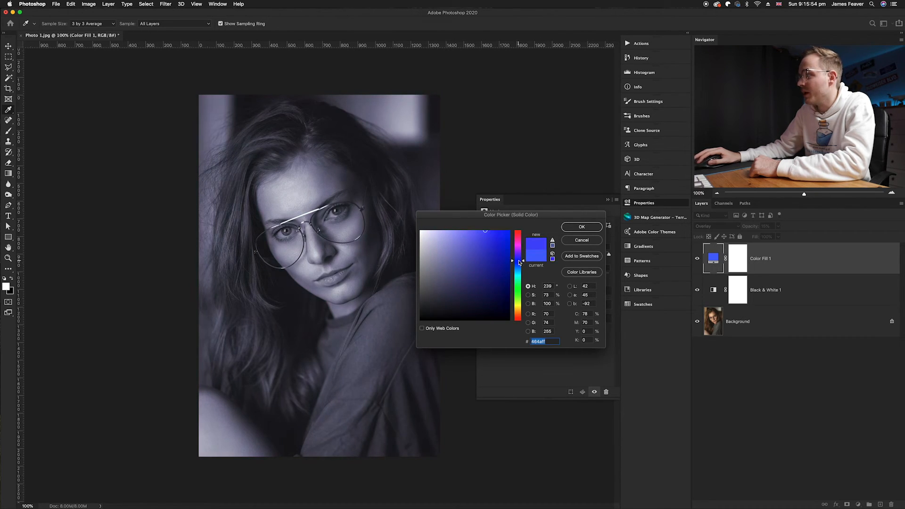
{"action": "left_click", "coordinate": [581, 226]}
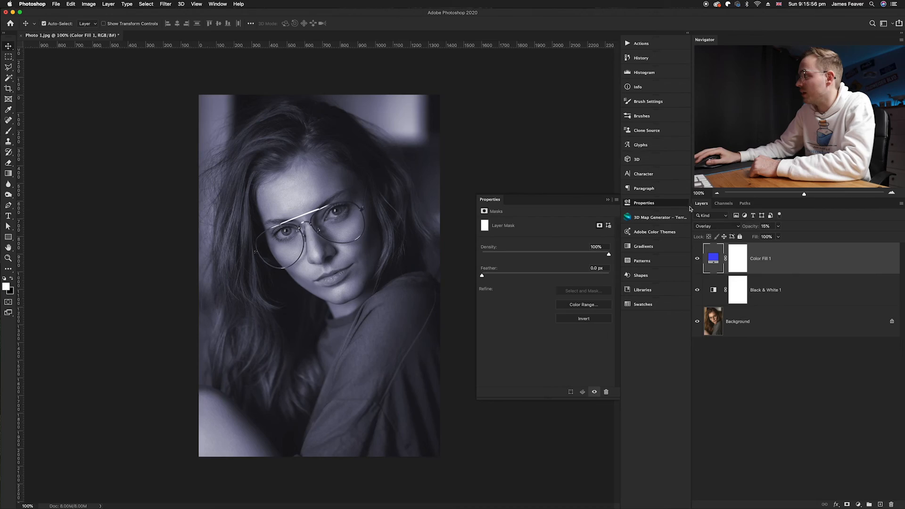